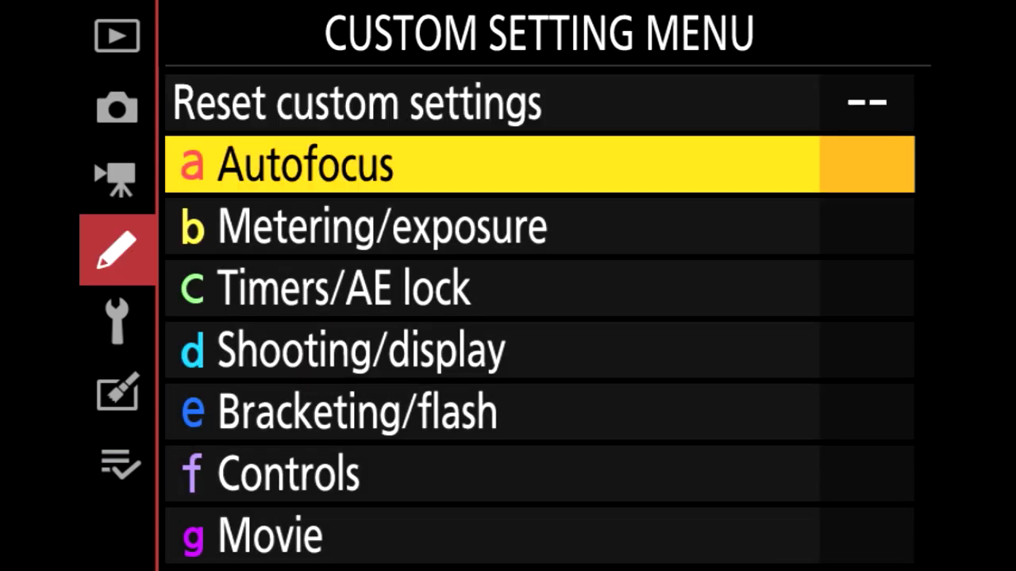
Enter the e Bracketing/flash custom settings group, landing on e1 Flash sync speed (1/200).
{"action": "left_click", "coordinate": [357, 411]}
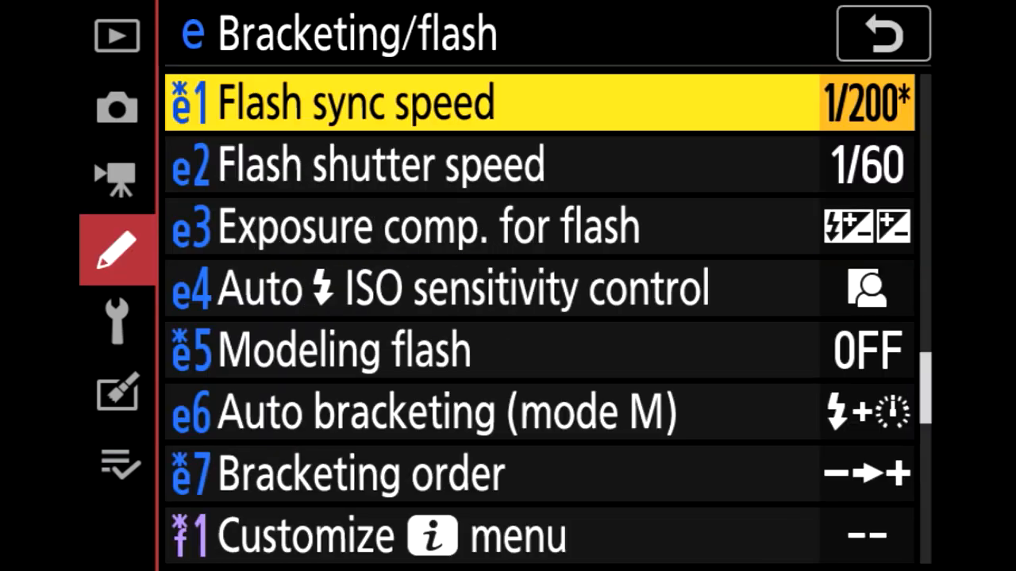